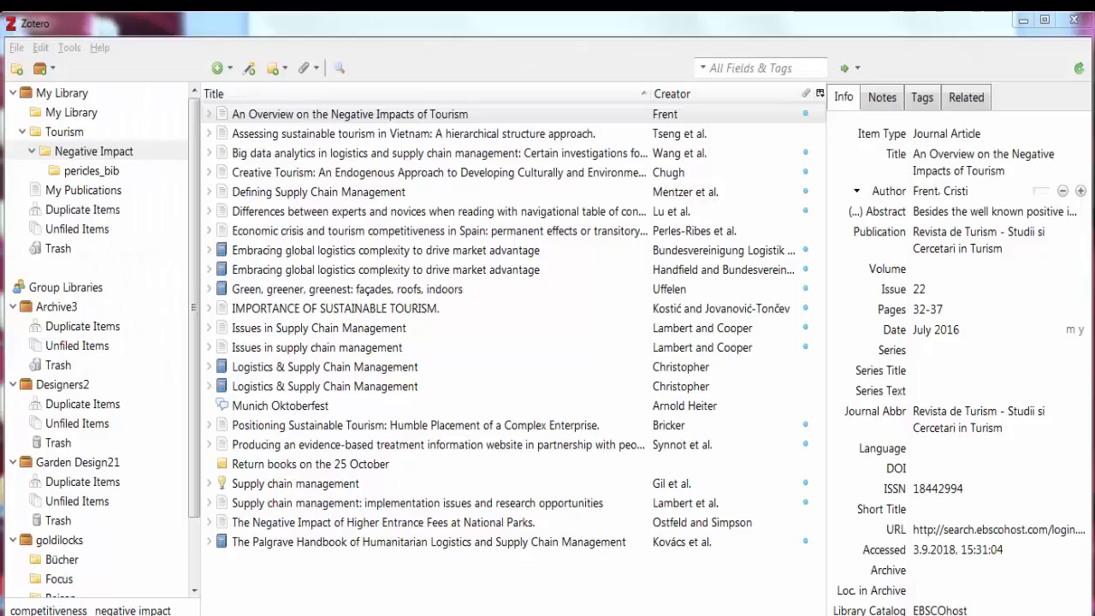
Step: Open Zotero Preferences from the Edit menu
click(40, 47)
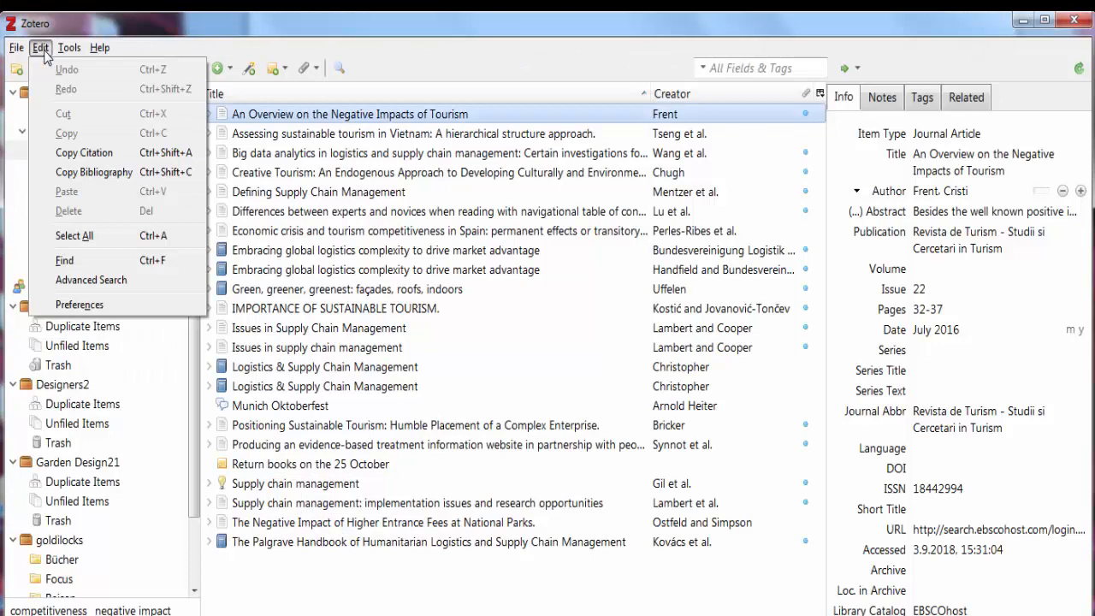
click(78, 304)
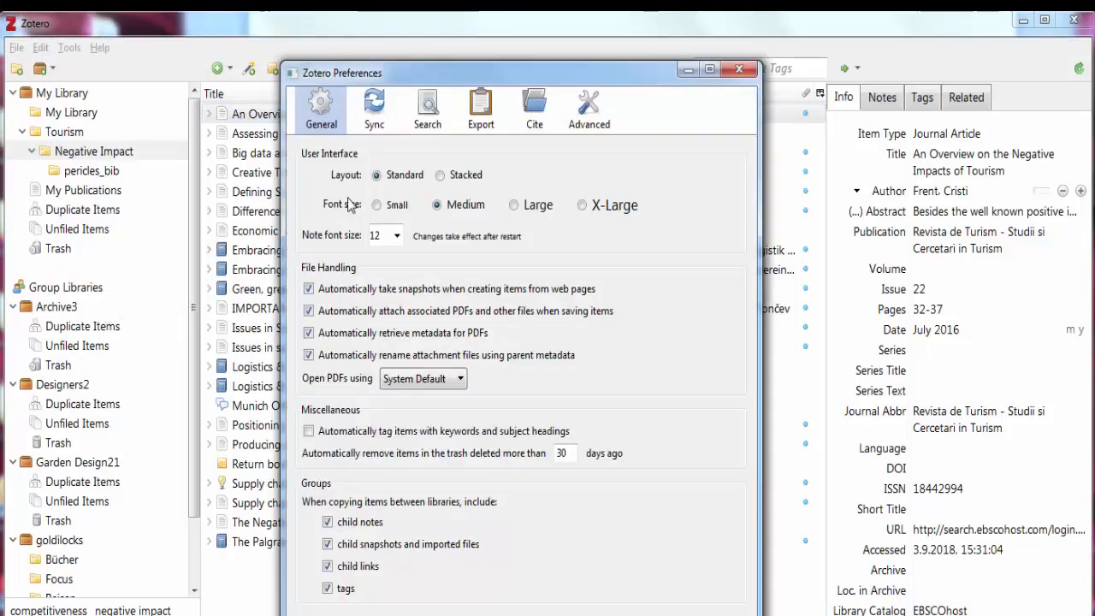
Step: Review the Sync tab's linked account and automatic syncing, then close Preferences
click(374, 107)
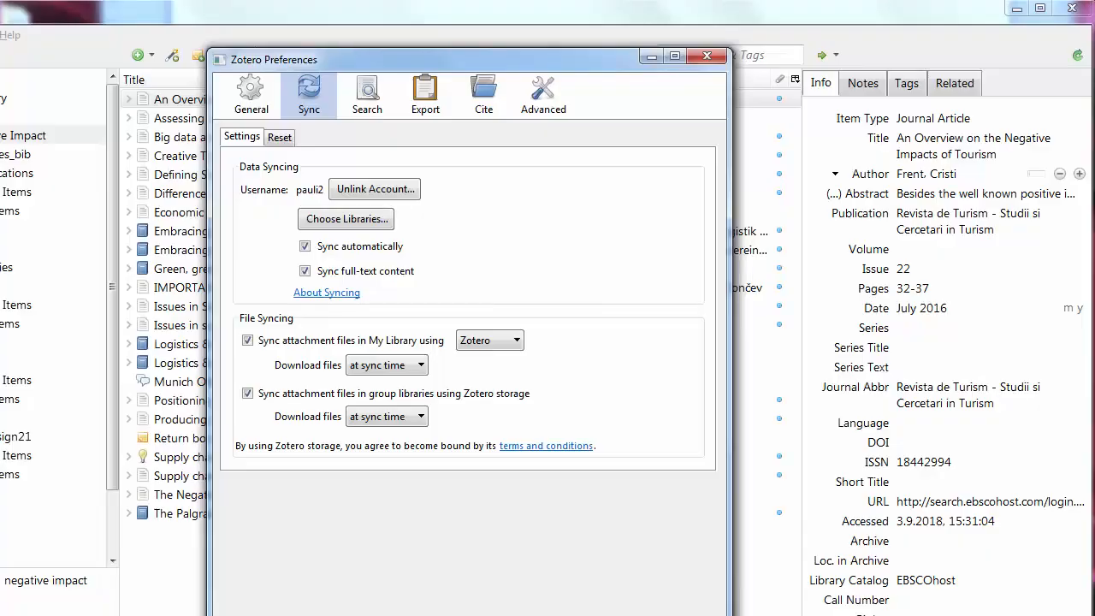
click(706, 55)
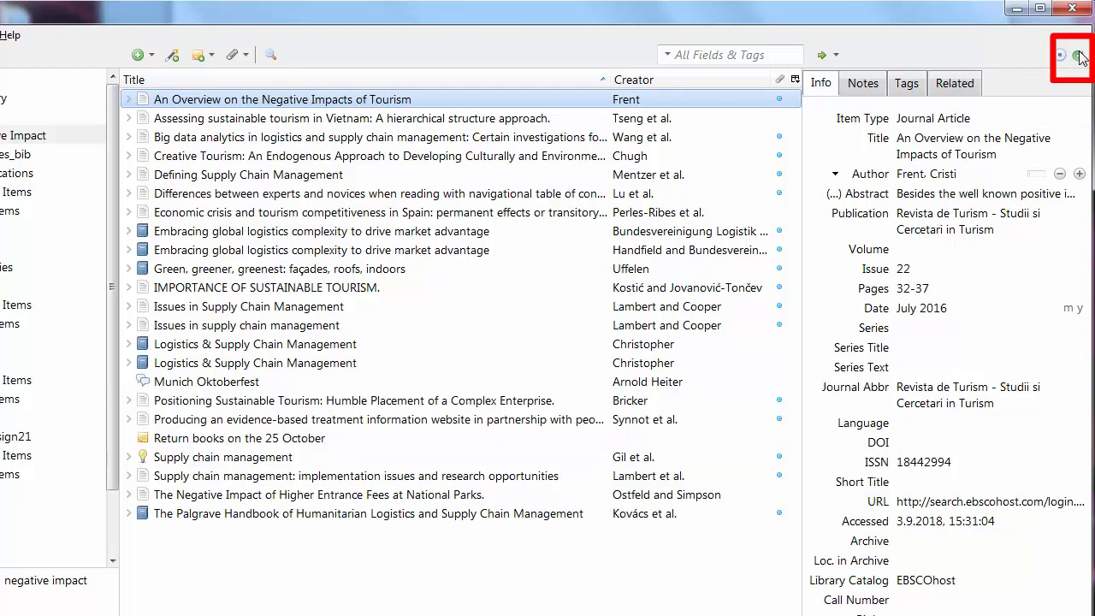
Step: Sync the library using the green Sync toolbar button
click(1071, 56)
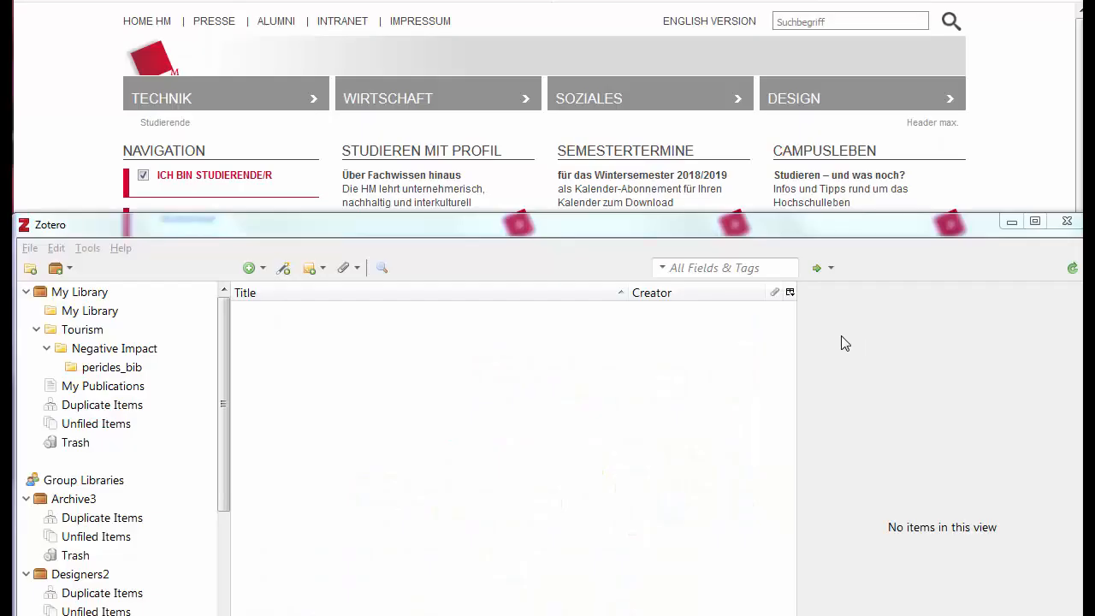
mouse_move(82, 282)
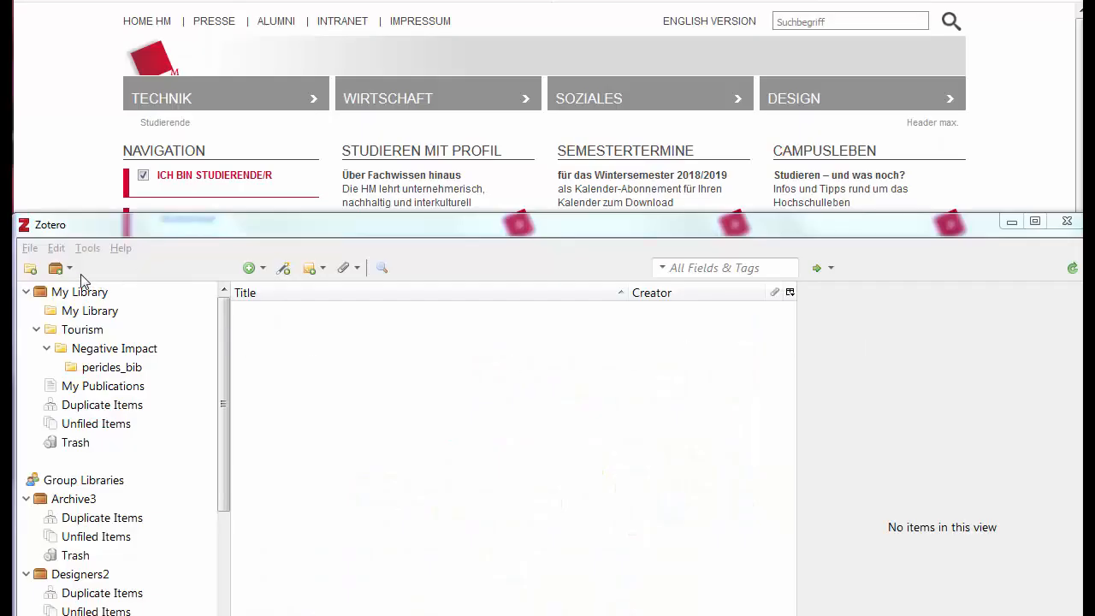
Step: Choose New Group from the New Library dropdown
click(54, 268)
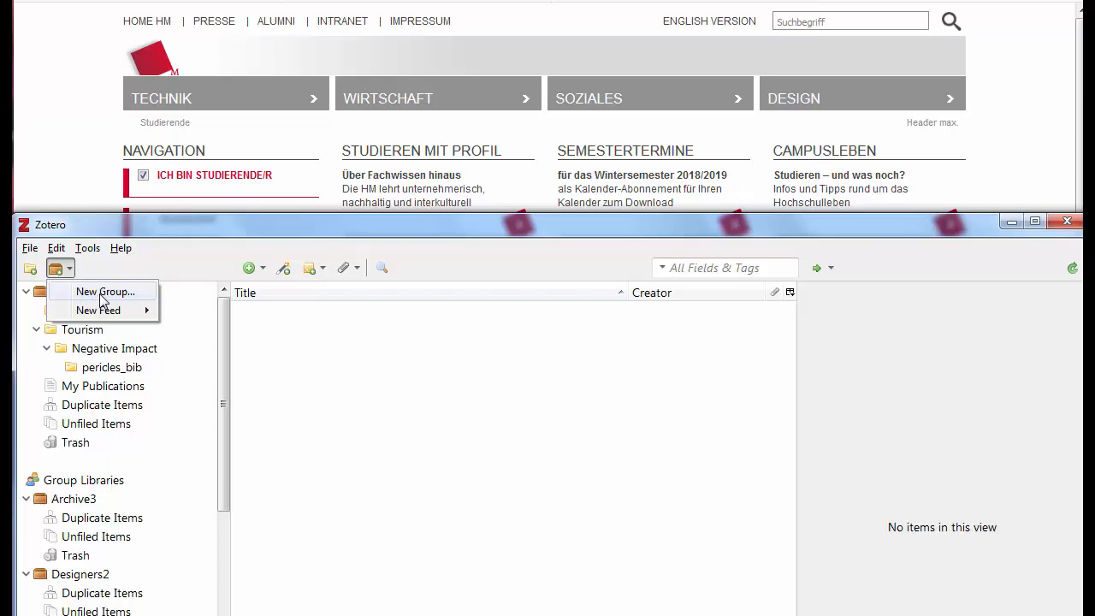
click(104, 292)
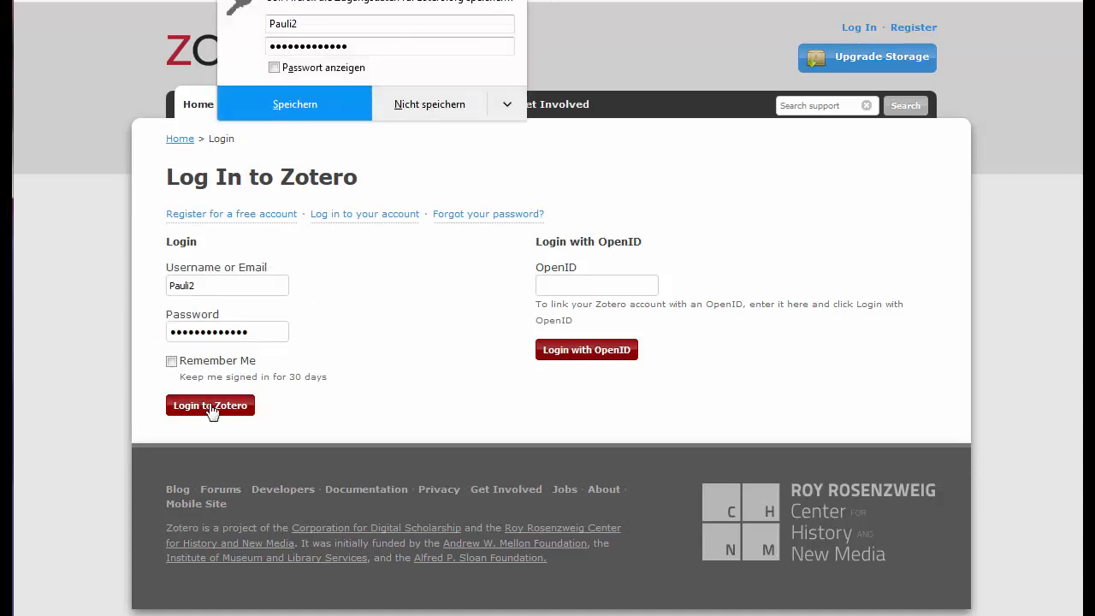
Step: Log in to zotero.org and focus the new group's name field
click(210, 405)
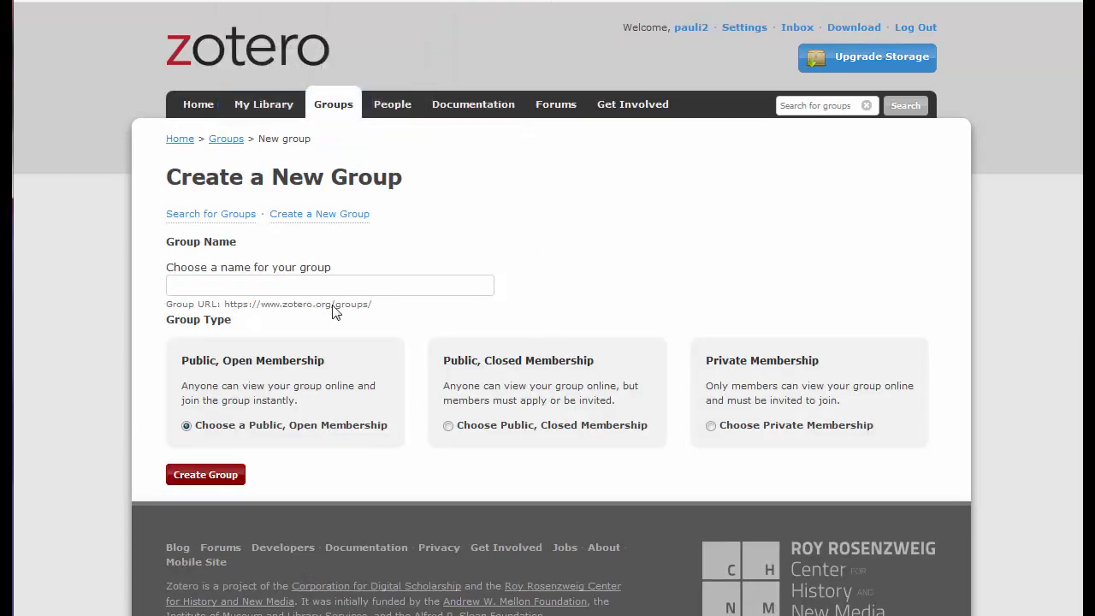
click(329, 285)
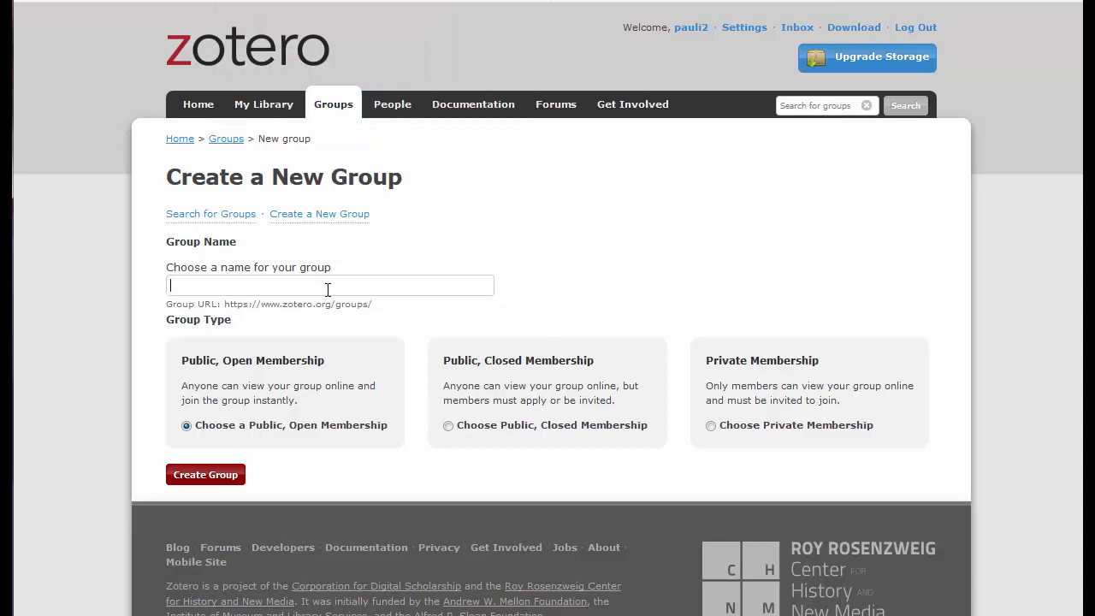